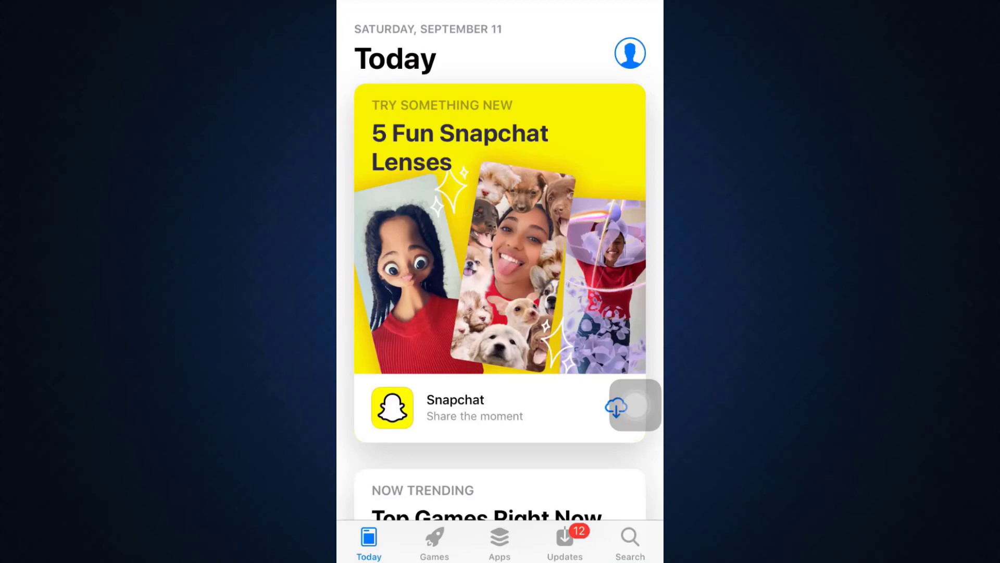
Step: Search the App Store for 'W' and open the Walgreens app page
click(630, 540)
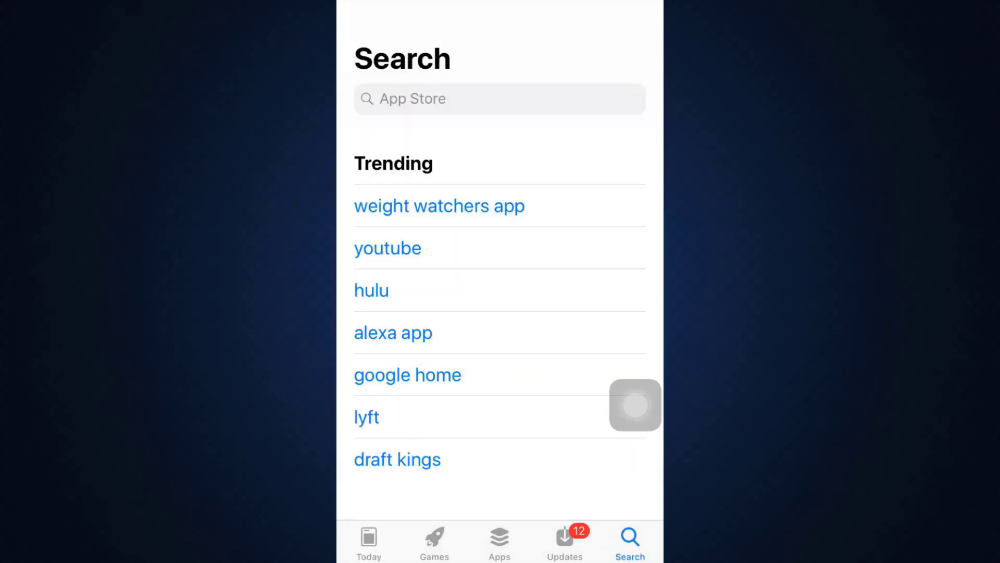
text(W)
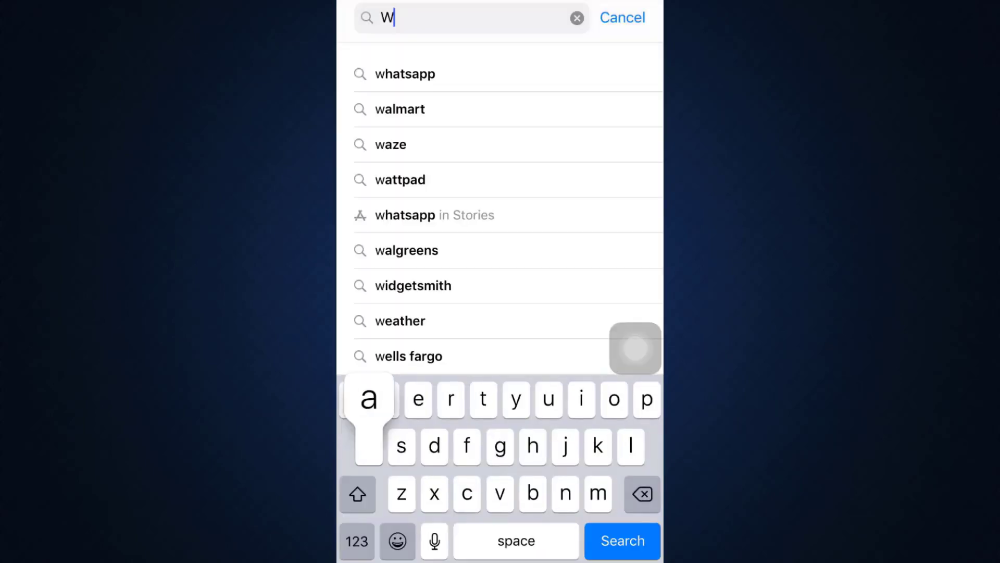
click(406, 250)
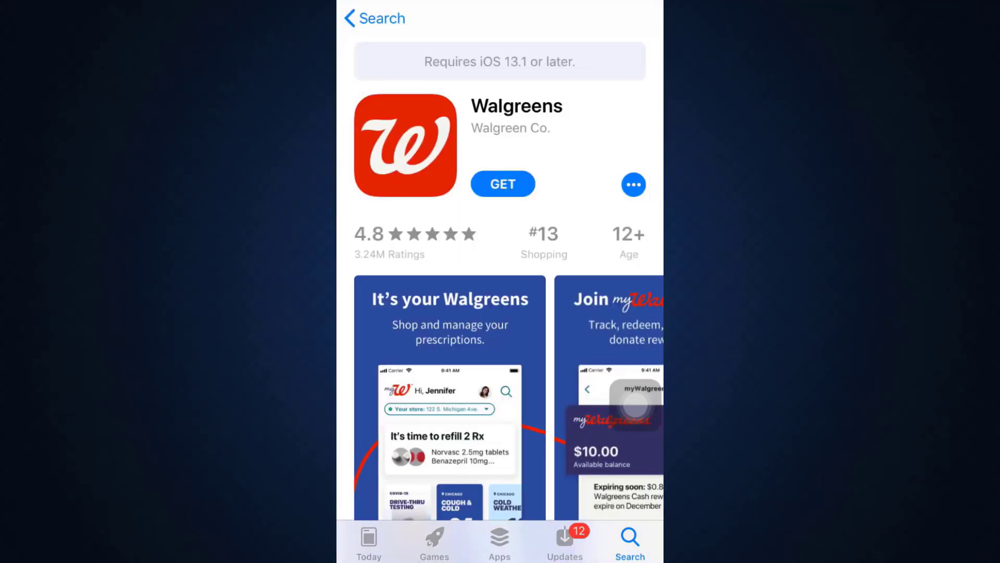
Step: Scroll through the Walgreens app page, then return to the home screen
scroll(up, 3)
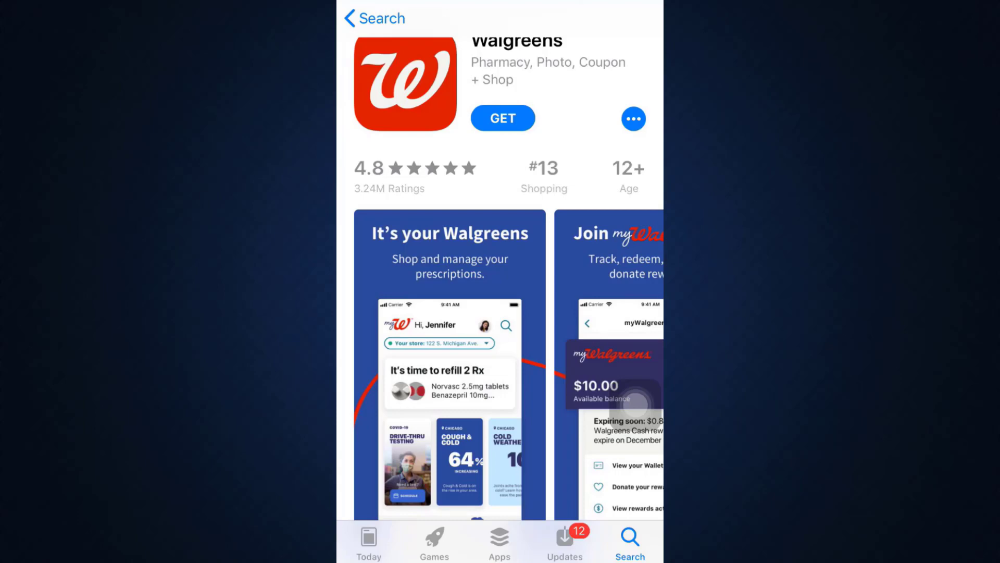
key(home)
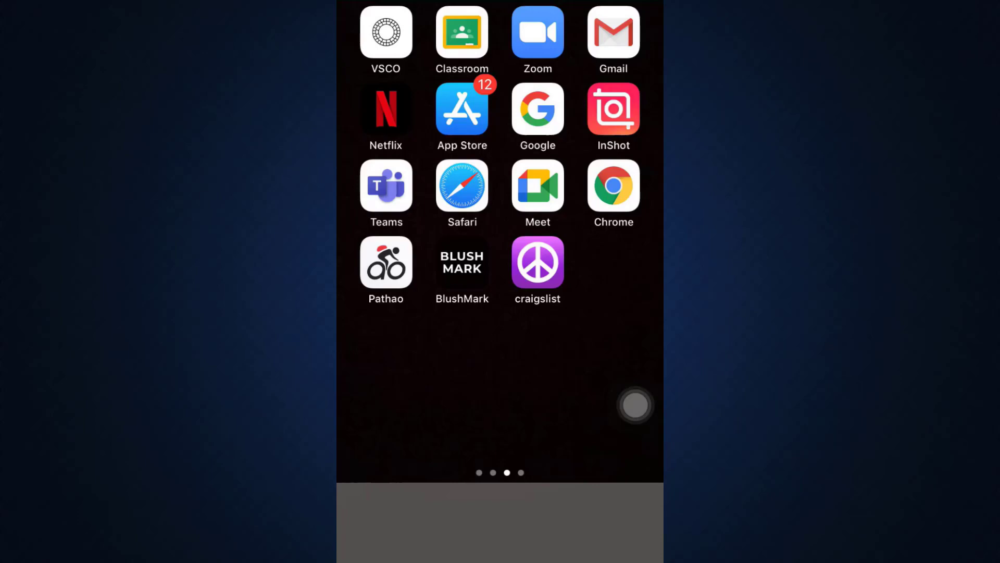
Step: Open AssistiveTouch and its Device options page showing Restart
click(634, 405)
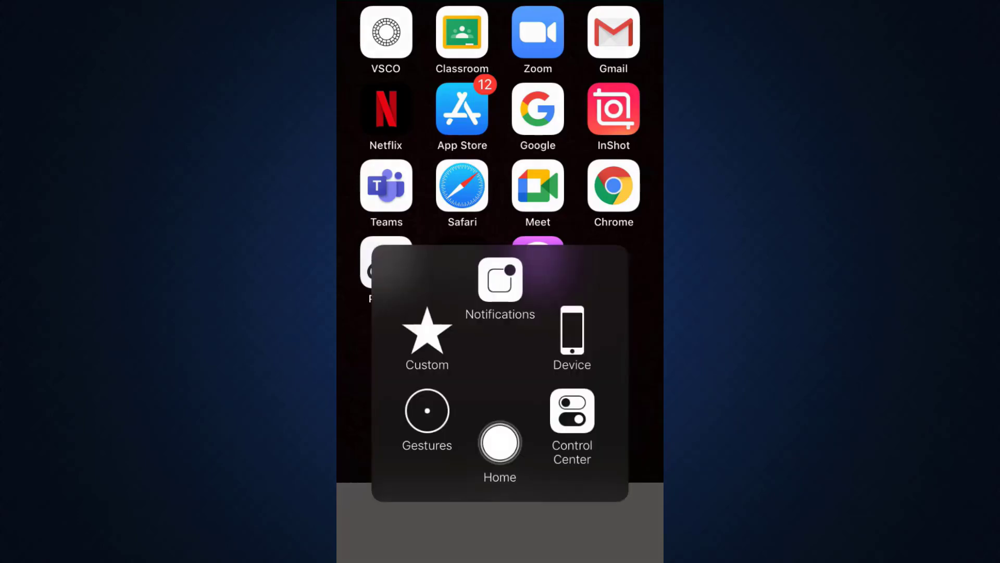
click(571, 335)
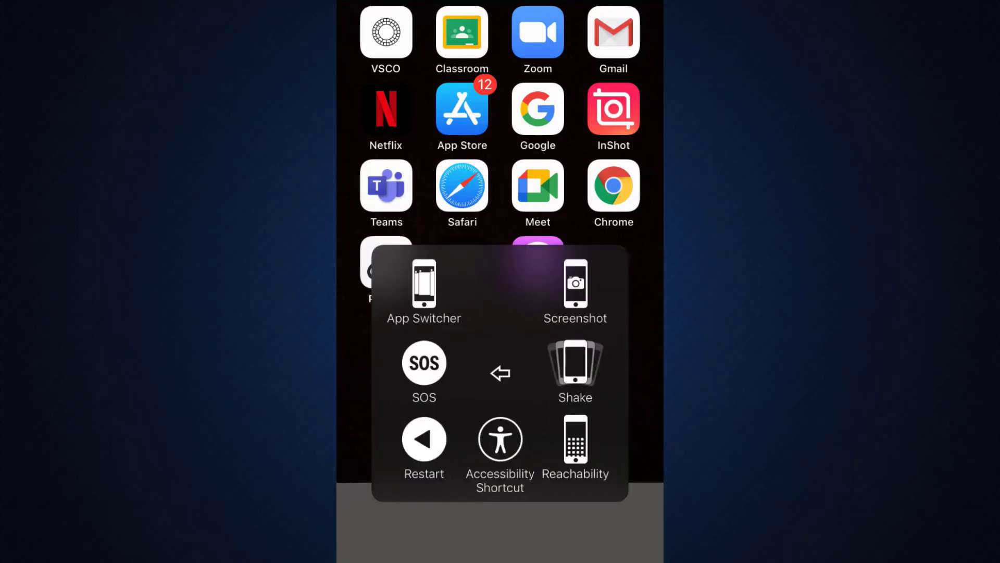